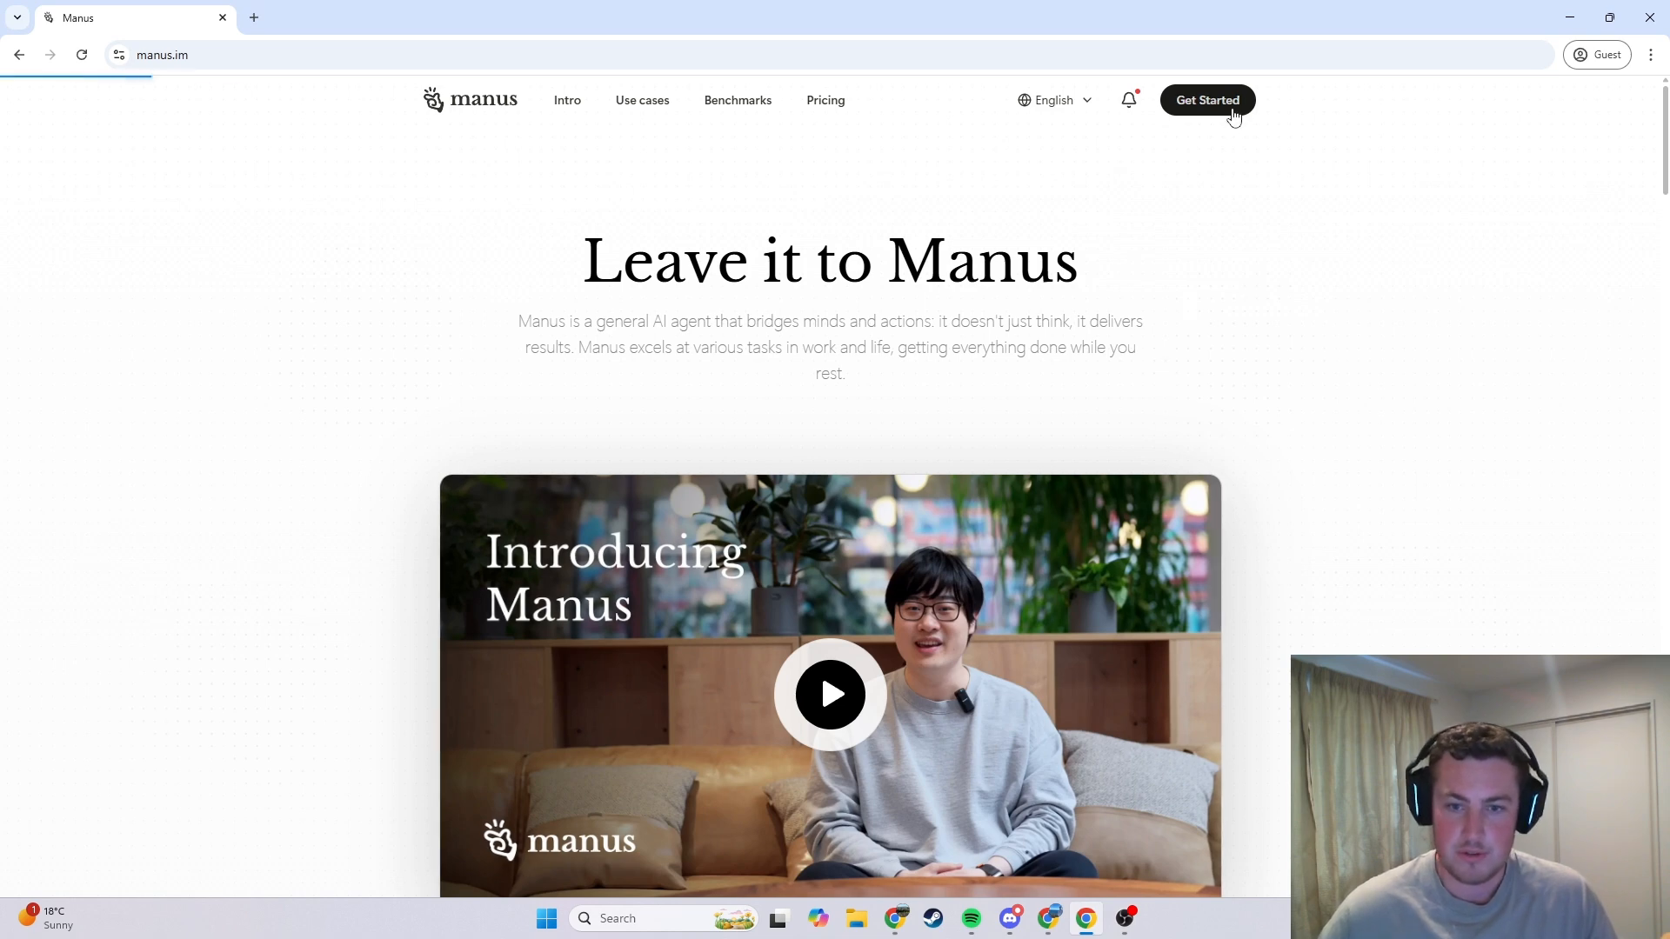
From manus.im's Get Started page, open the Join the waitlist invitation request form.
{"action": "left_click", "coordinate": [1206, 100]}
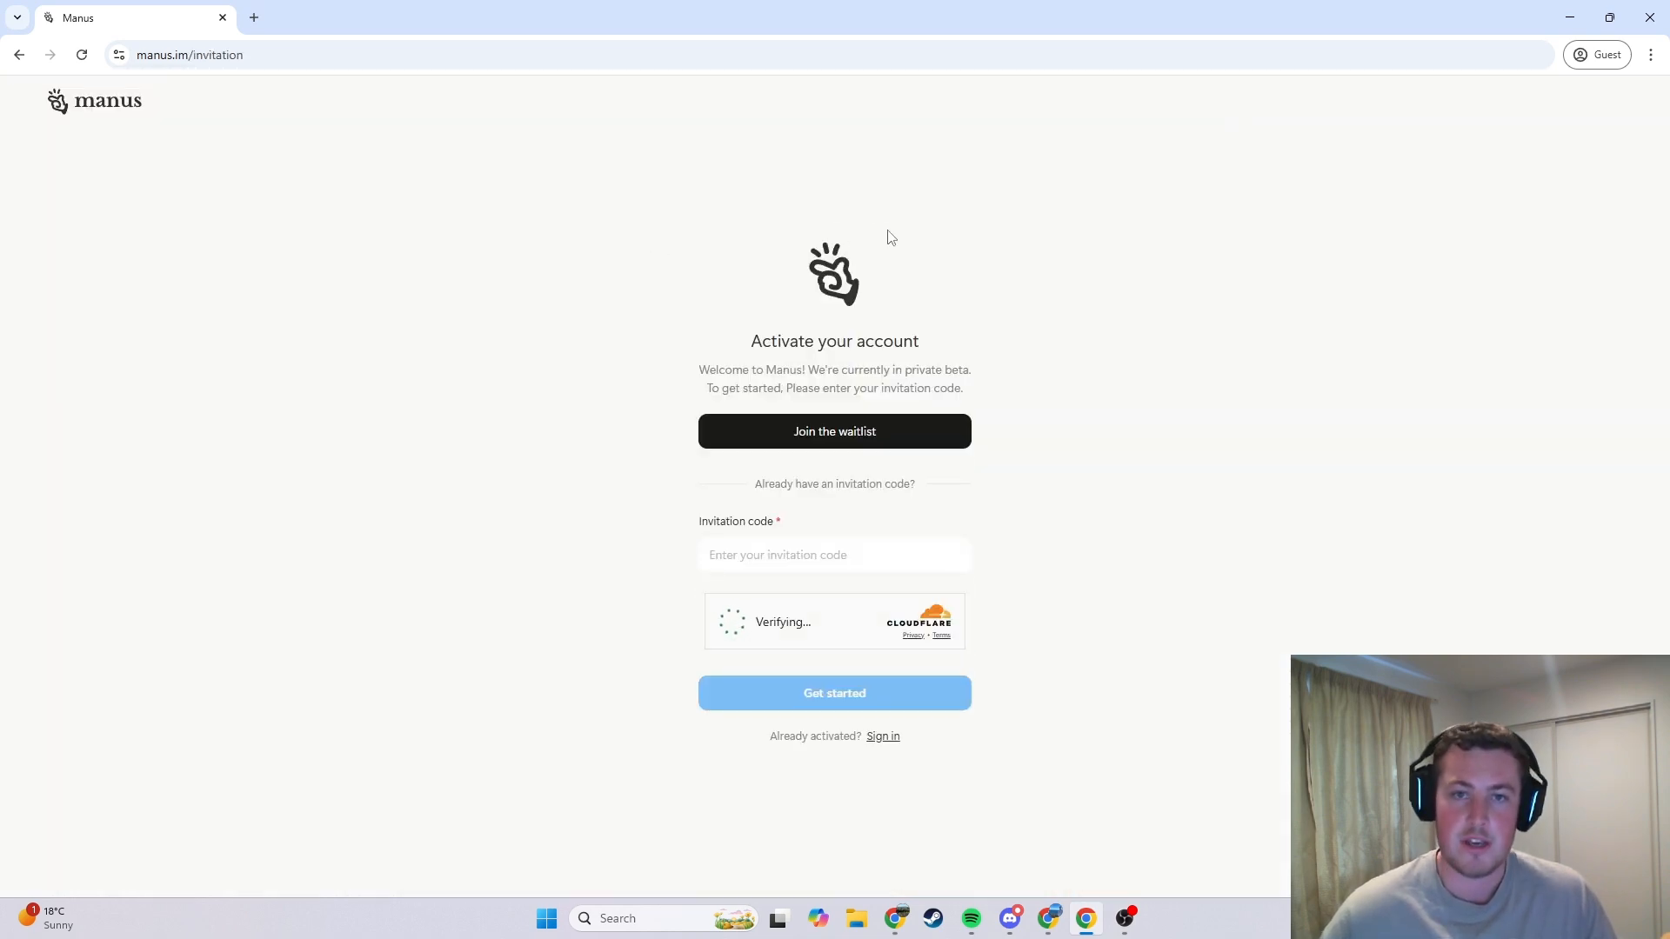
{"action": "left_click", "coordinate": [834, 432]}
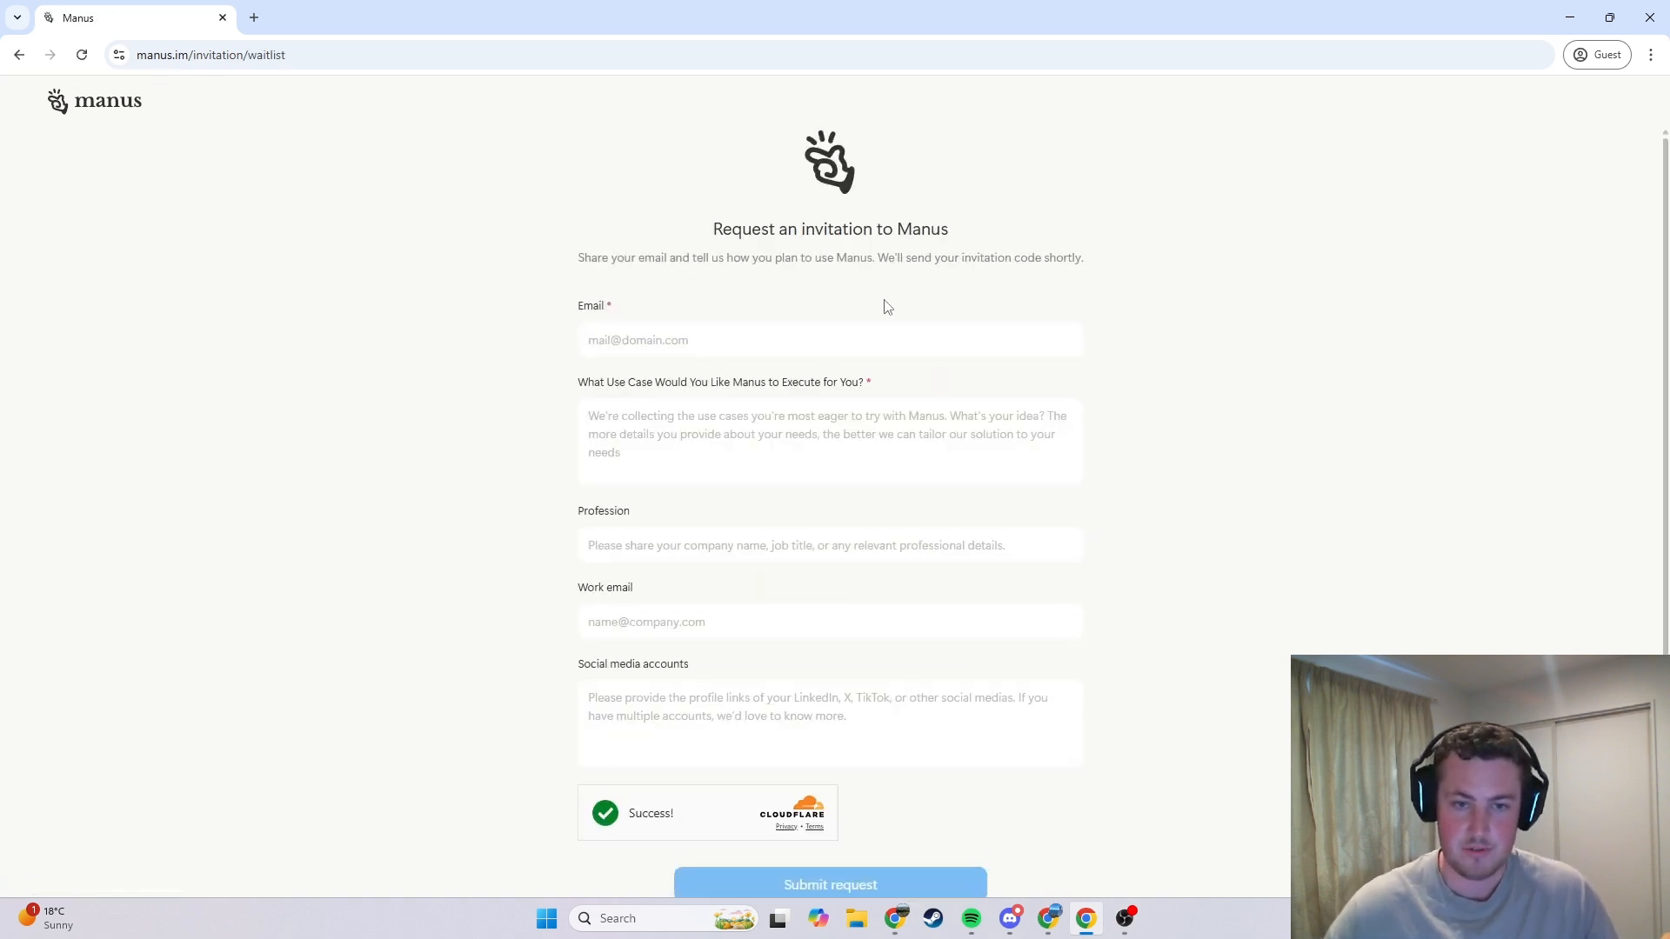
{"action": "left_click", "coordinate": [746, 341]}
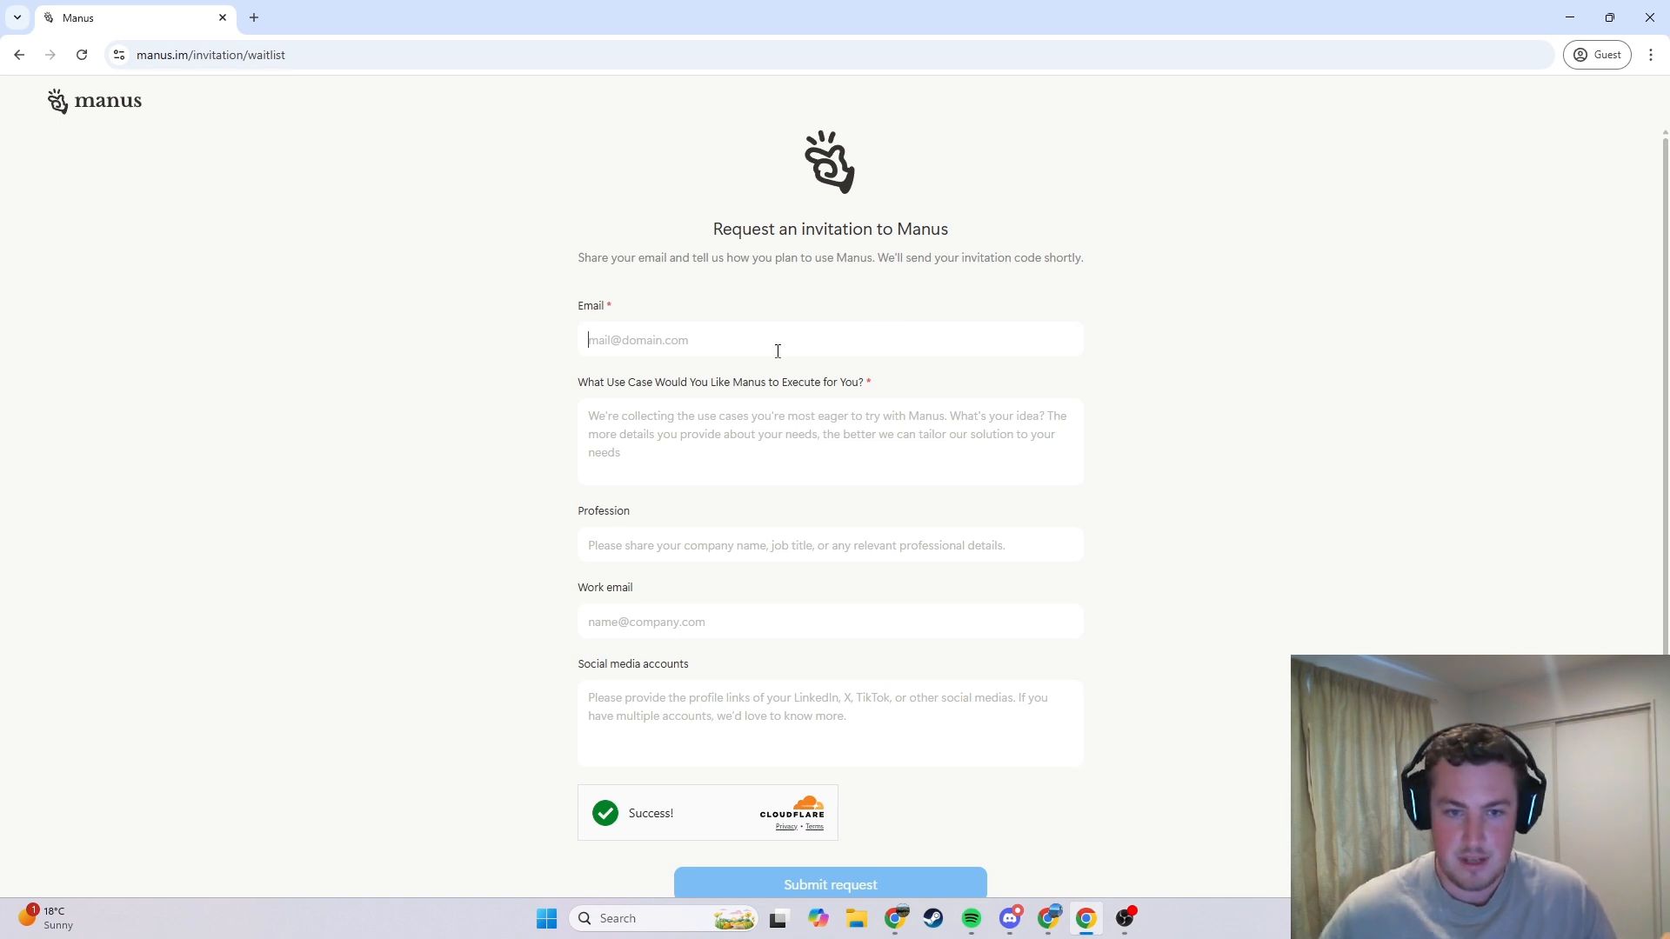
{"action": "mouse_move", "coordinate": [441, 142]}
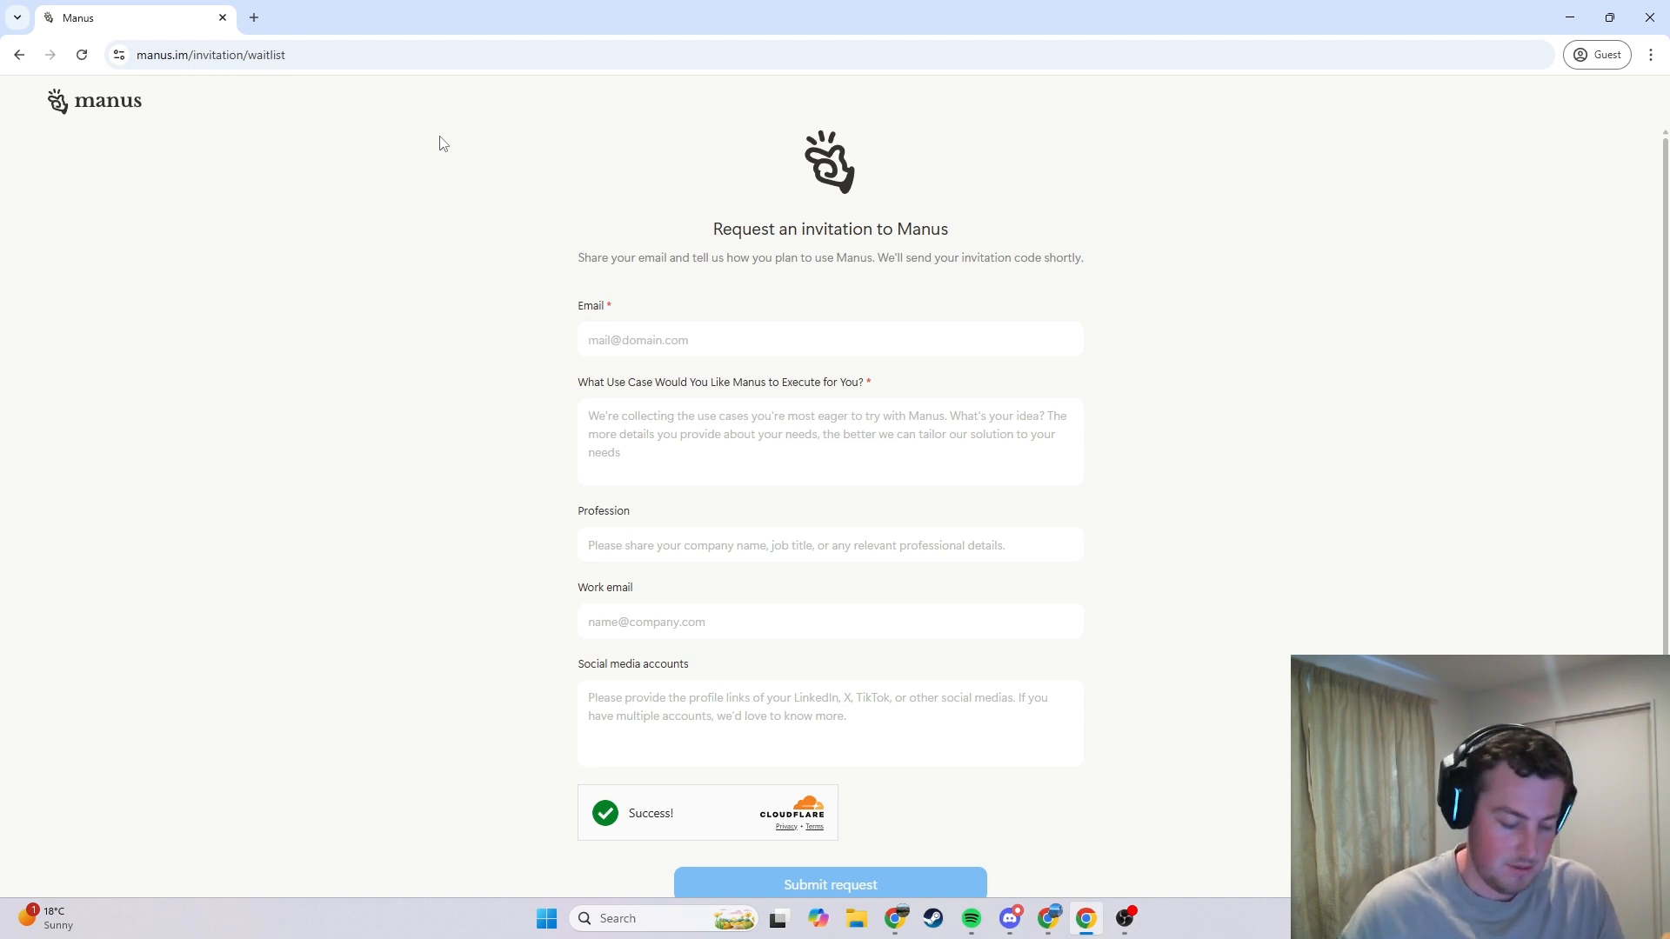
{"action": "type", "text": "test@gmail"}
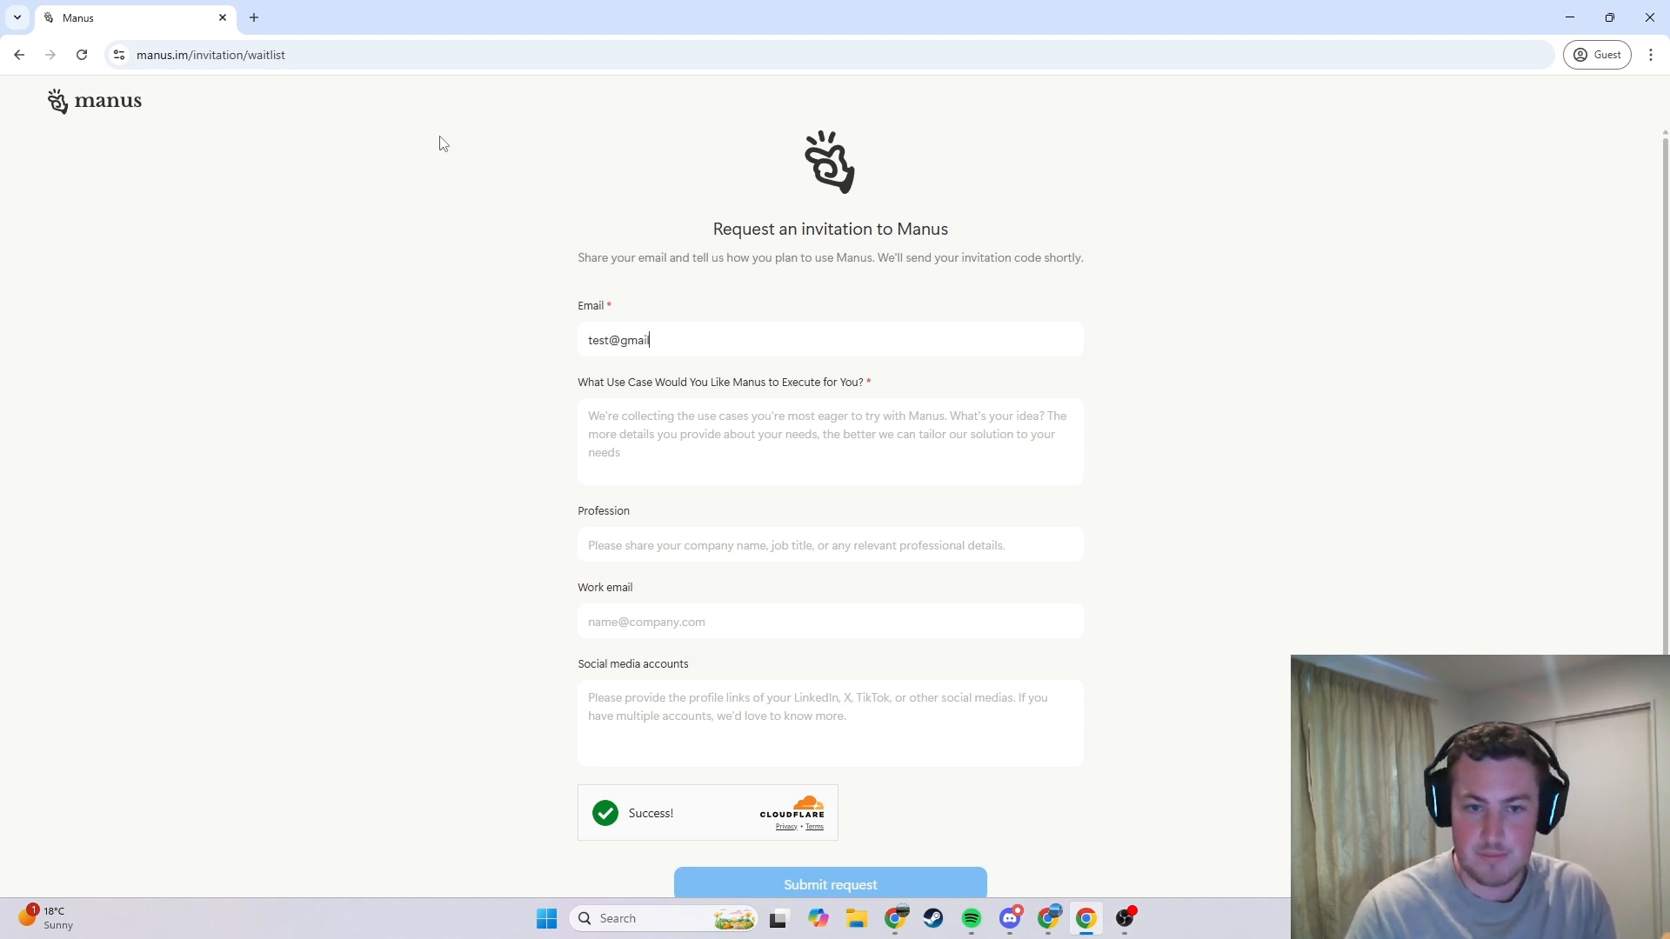
{"action": "type", "text": ".com"}
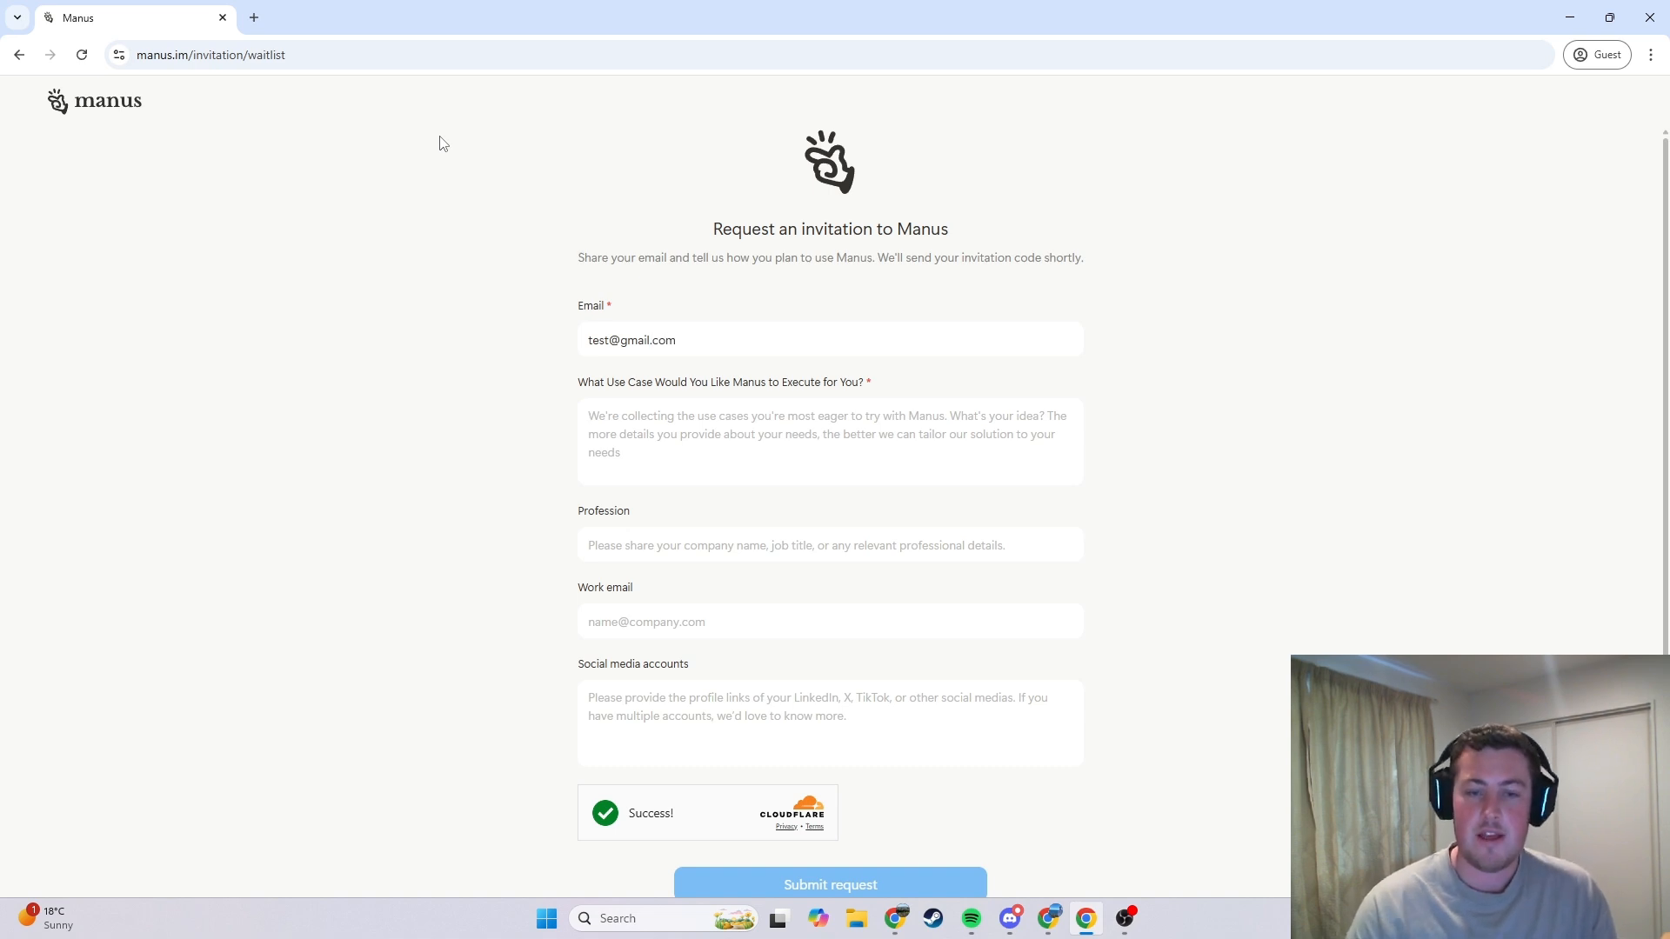
{"action": "left_click", "coordinate": [829, 433]}
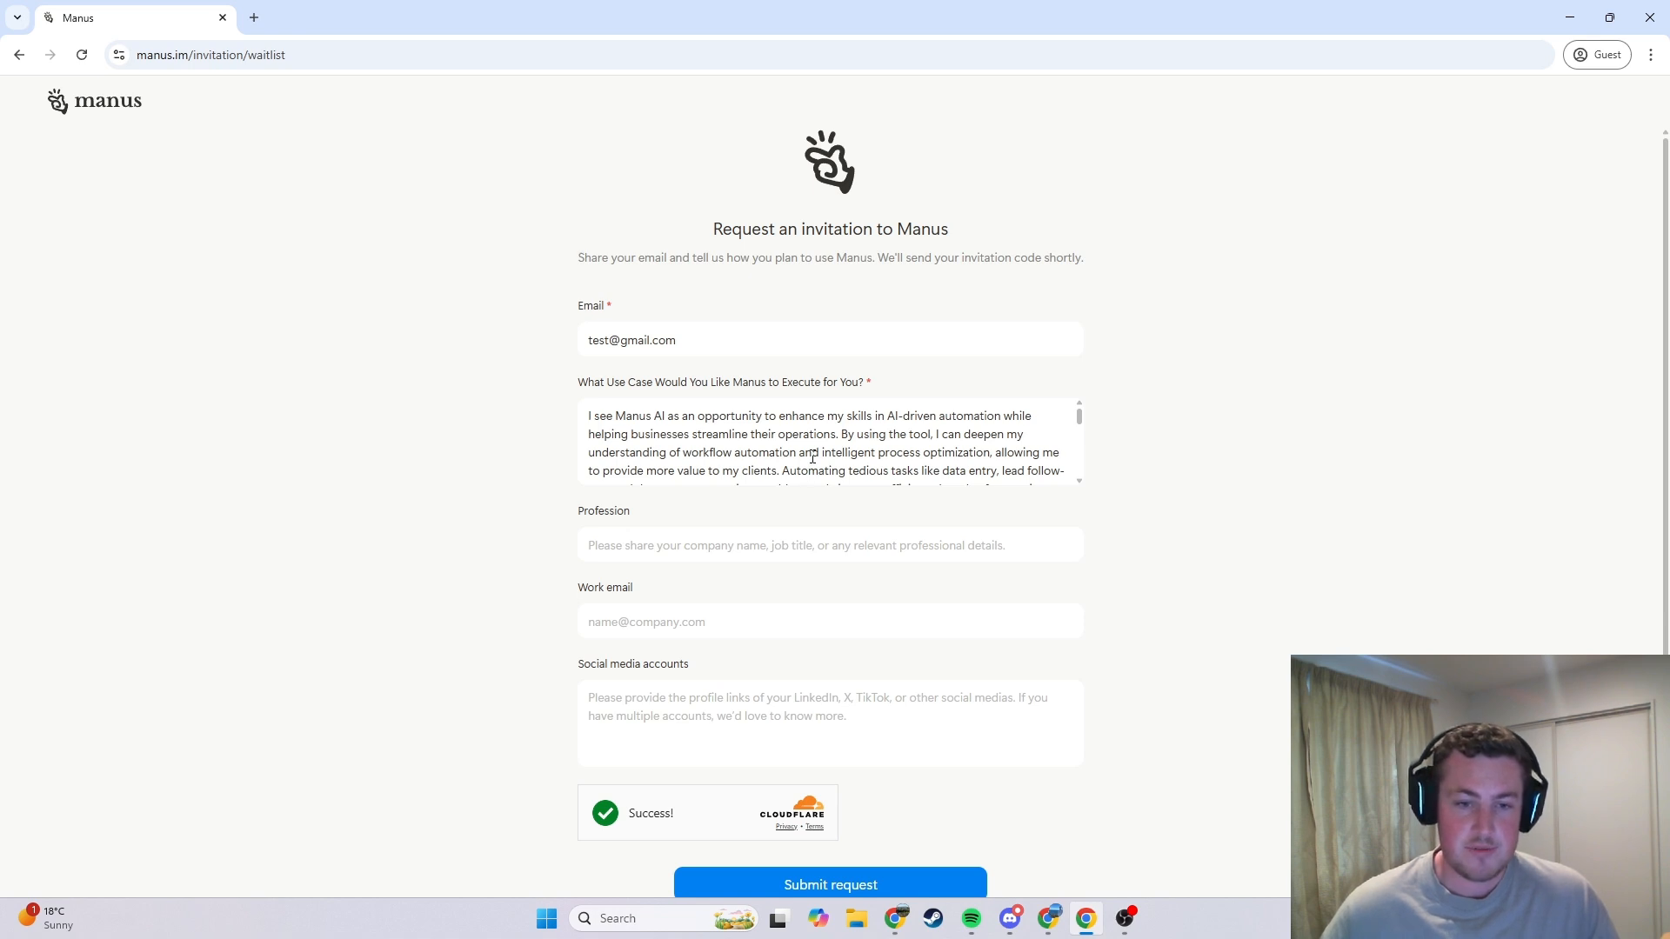
{"action": "mouse_move", "coordinate": [536, 506]}
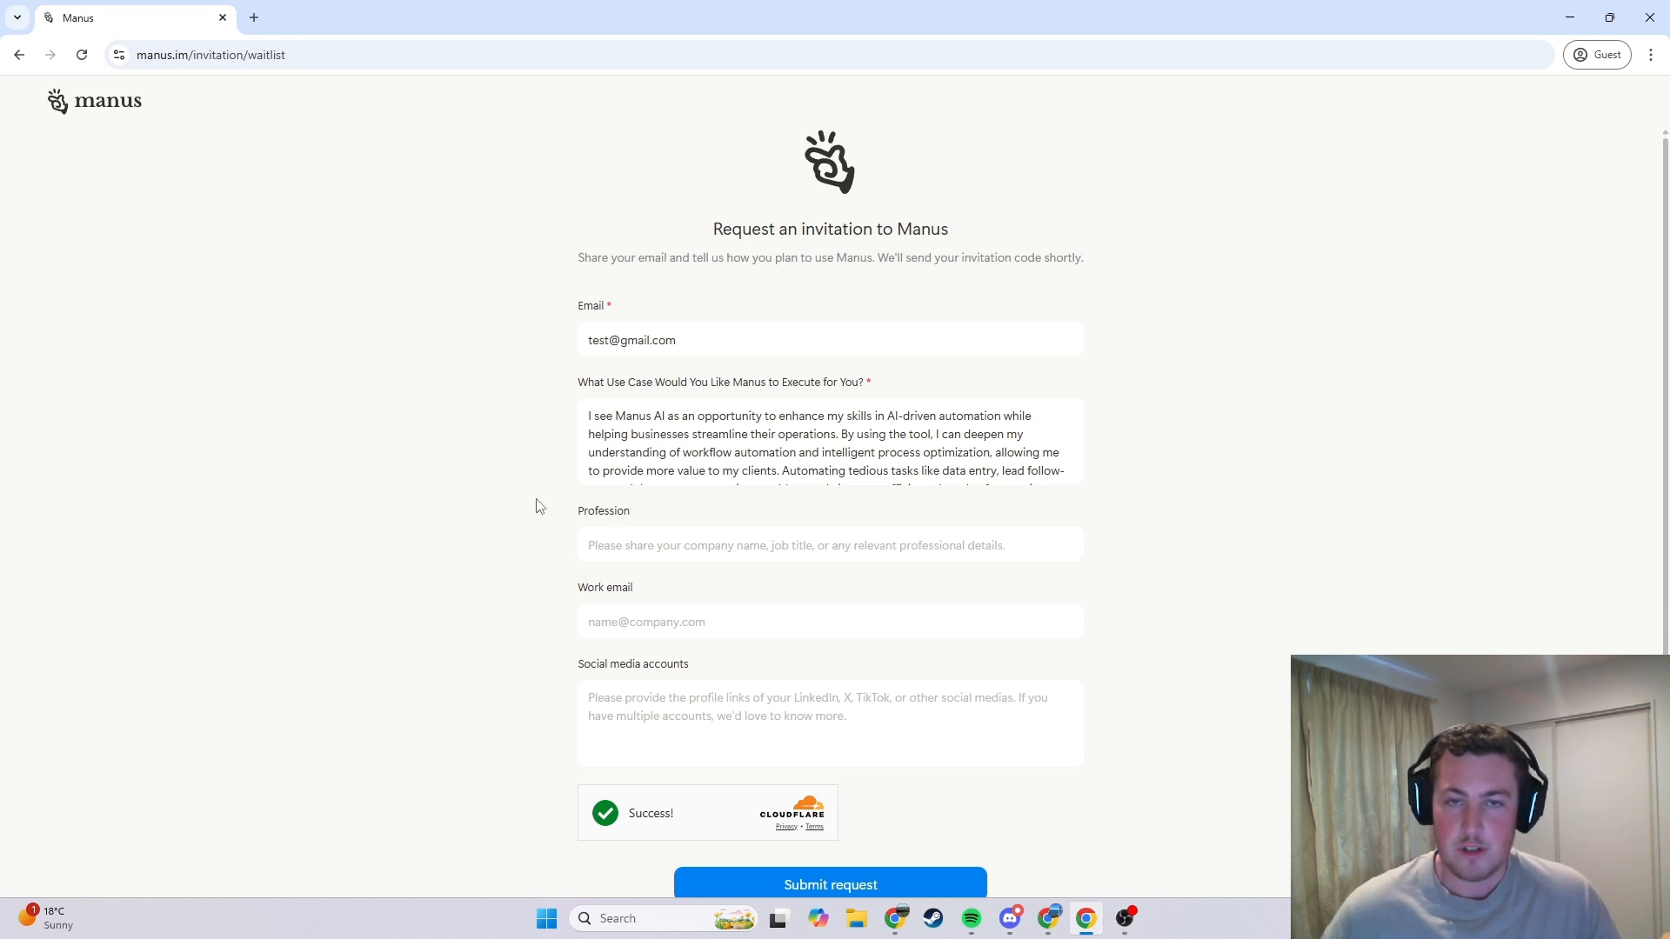
{"action": "mouse_move", "coordinate": [615, 649]}
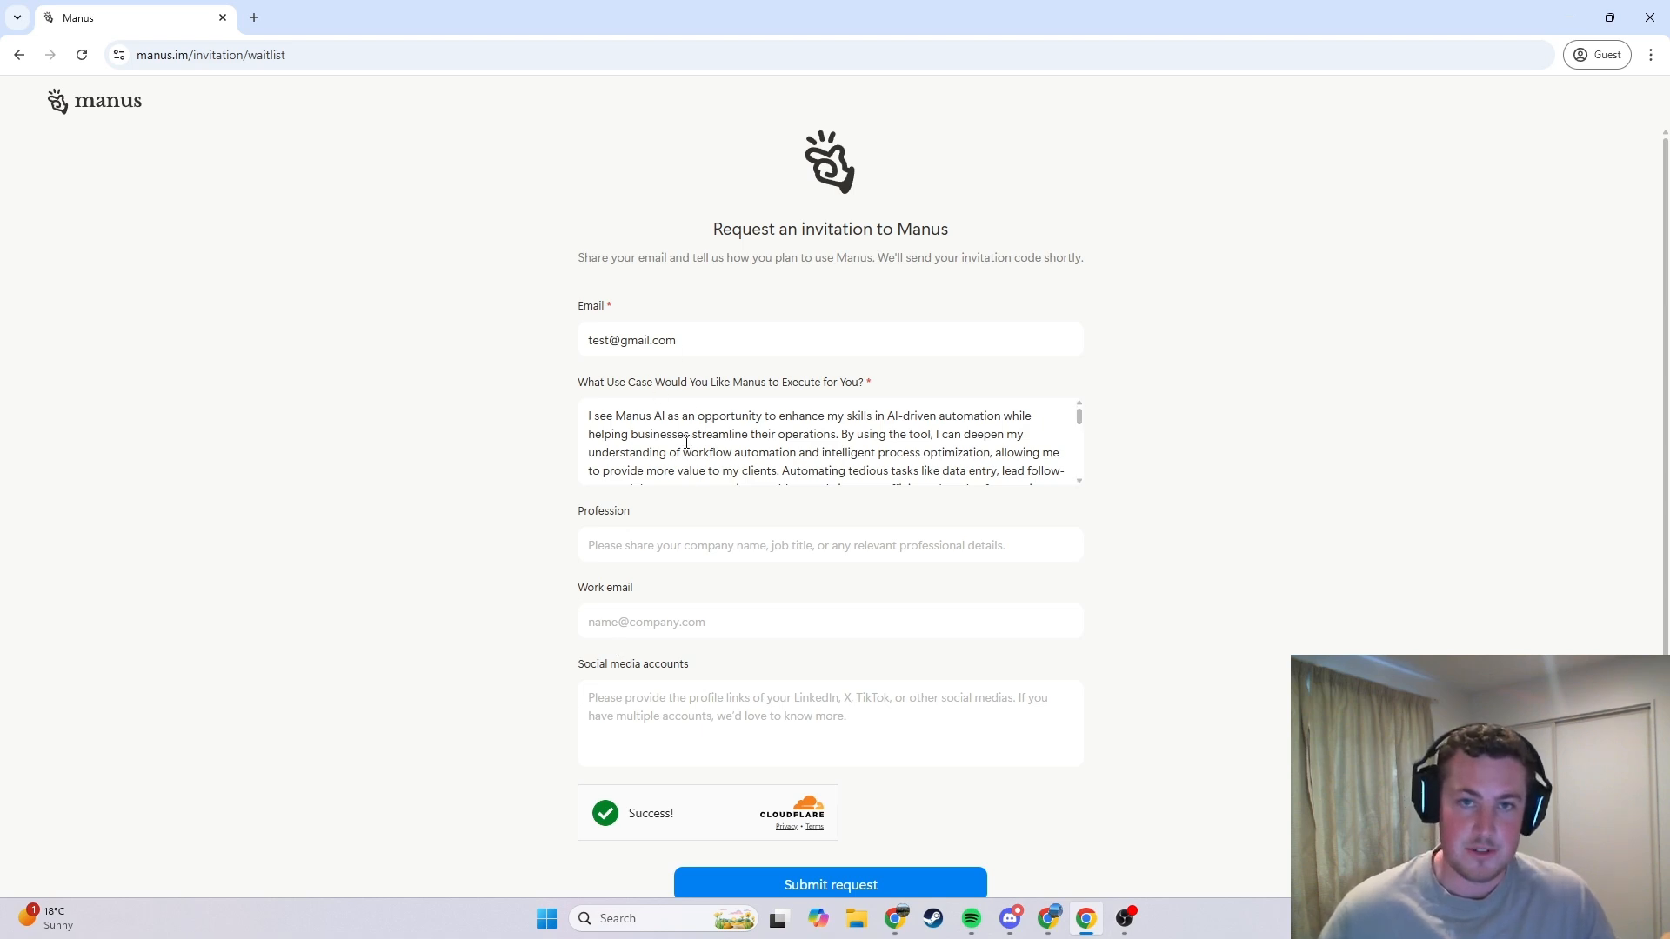
Scroll through the use-case text to review it through its ending.
{"action": "scroll", "scroll_direction": "down", "scroll_amount": 3}
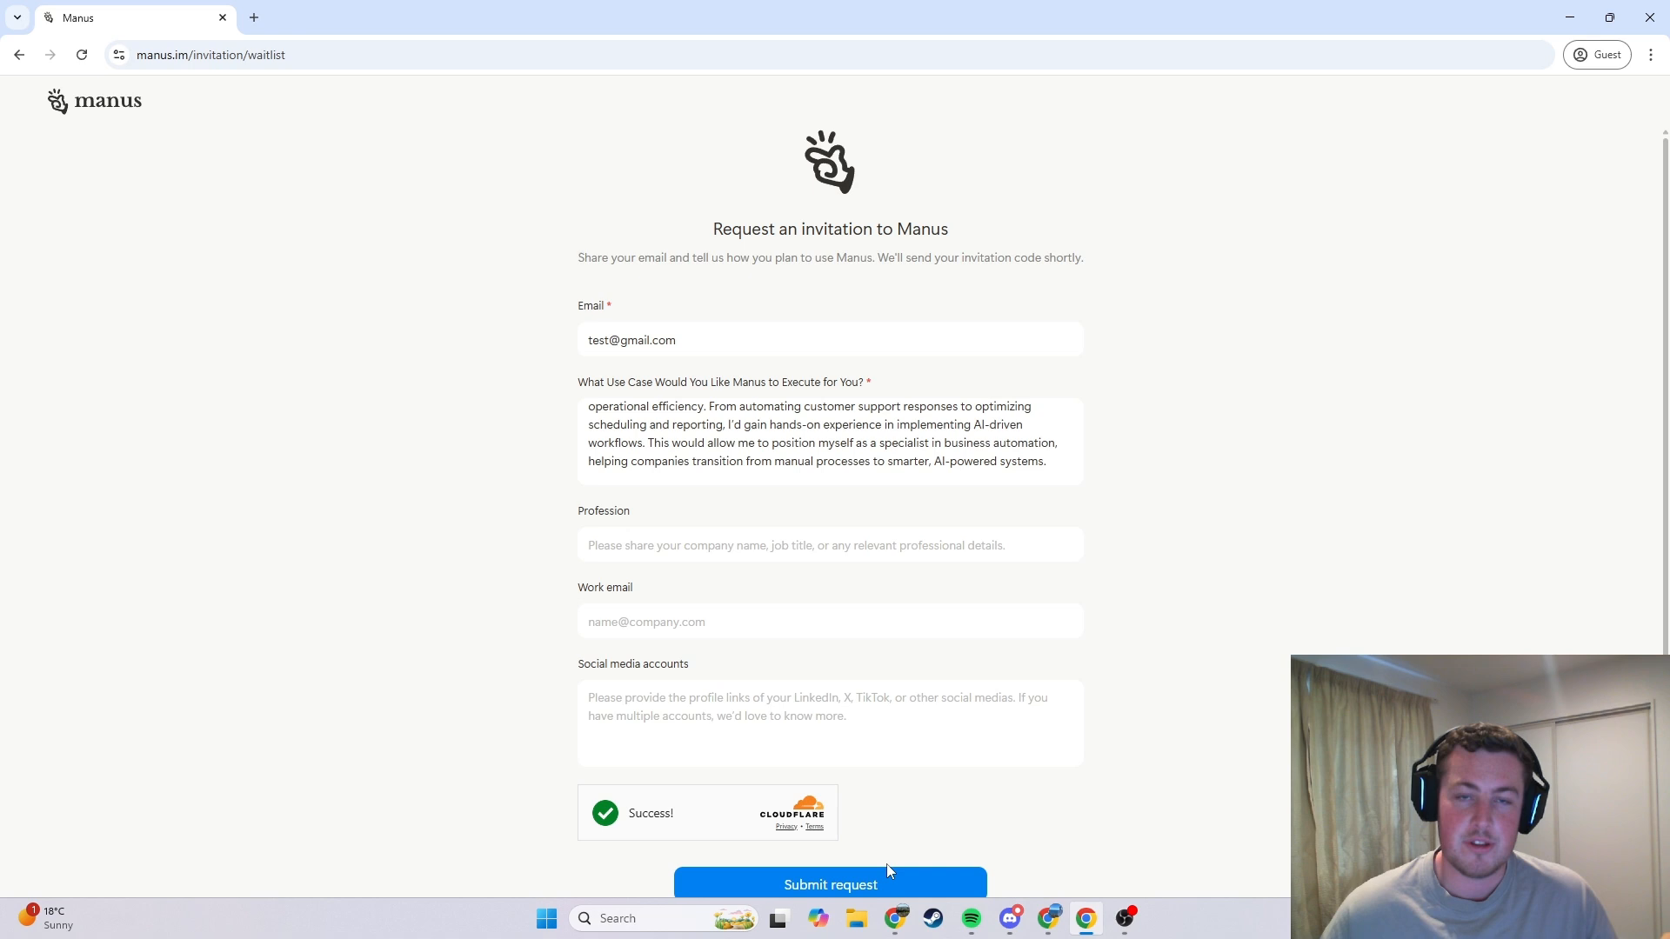
{"action": "mouse_move", "coordinate": [840, 821]}
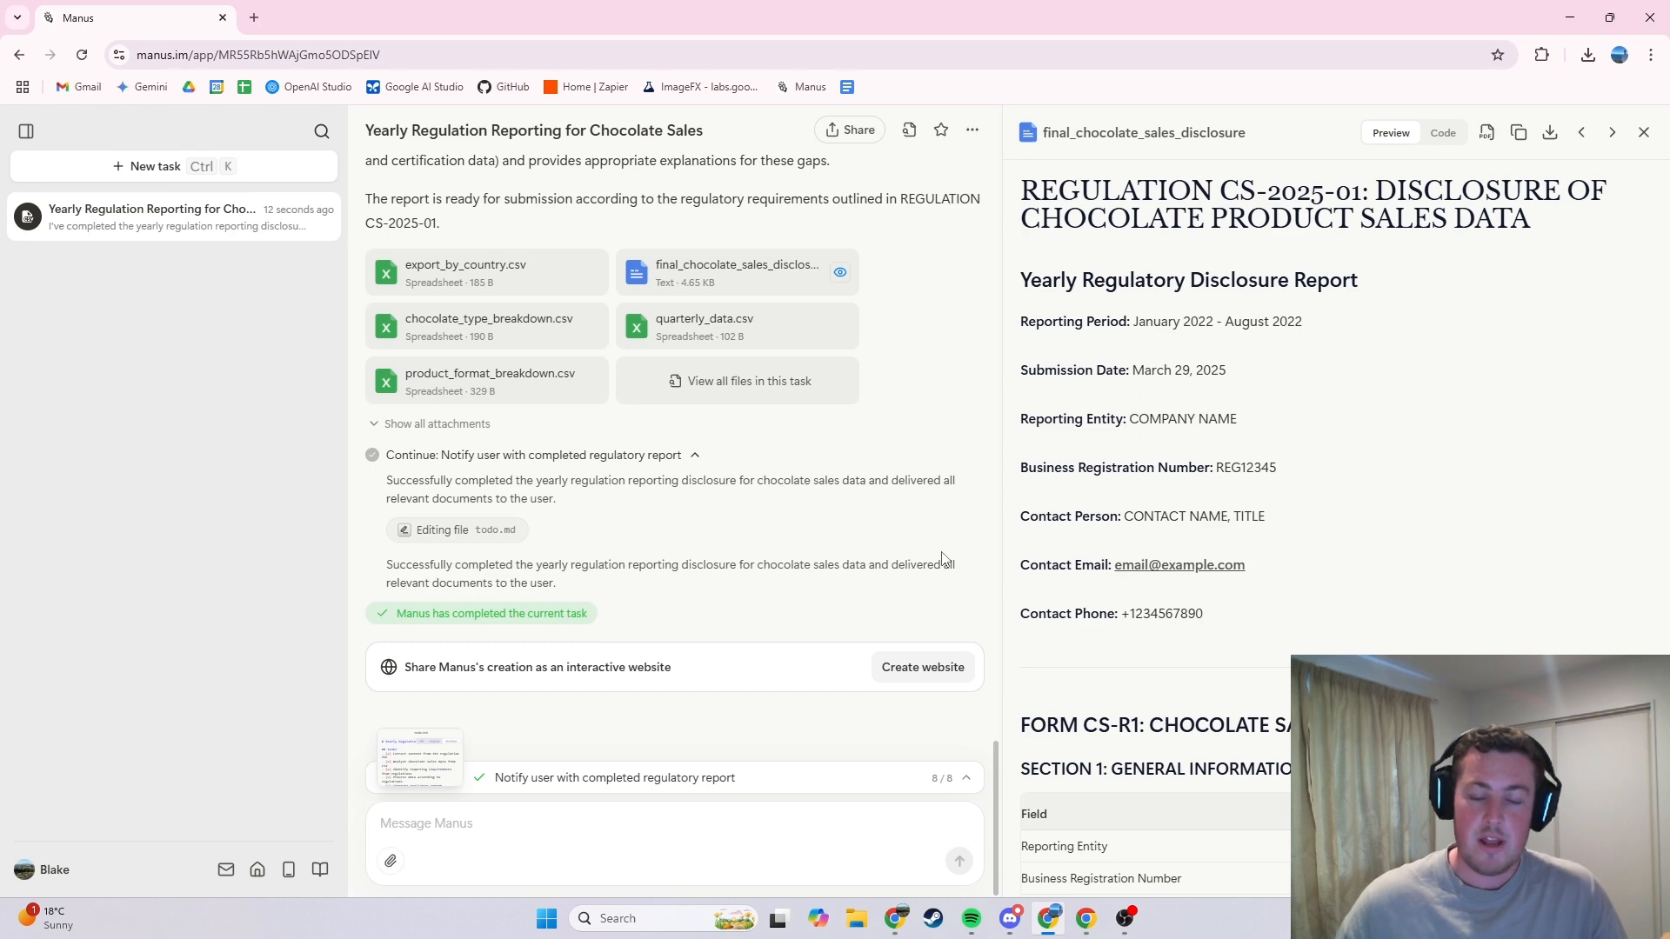
Scroll through the chocolate sales task's step log and disclosure report preview.
{"action": "scroll", "scroll_direction": "up", "scroll_amount": 3}
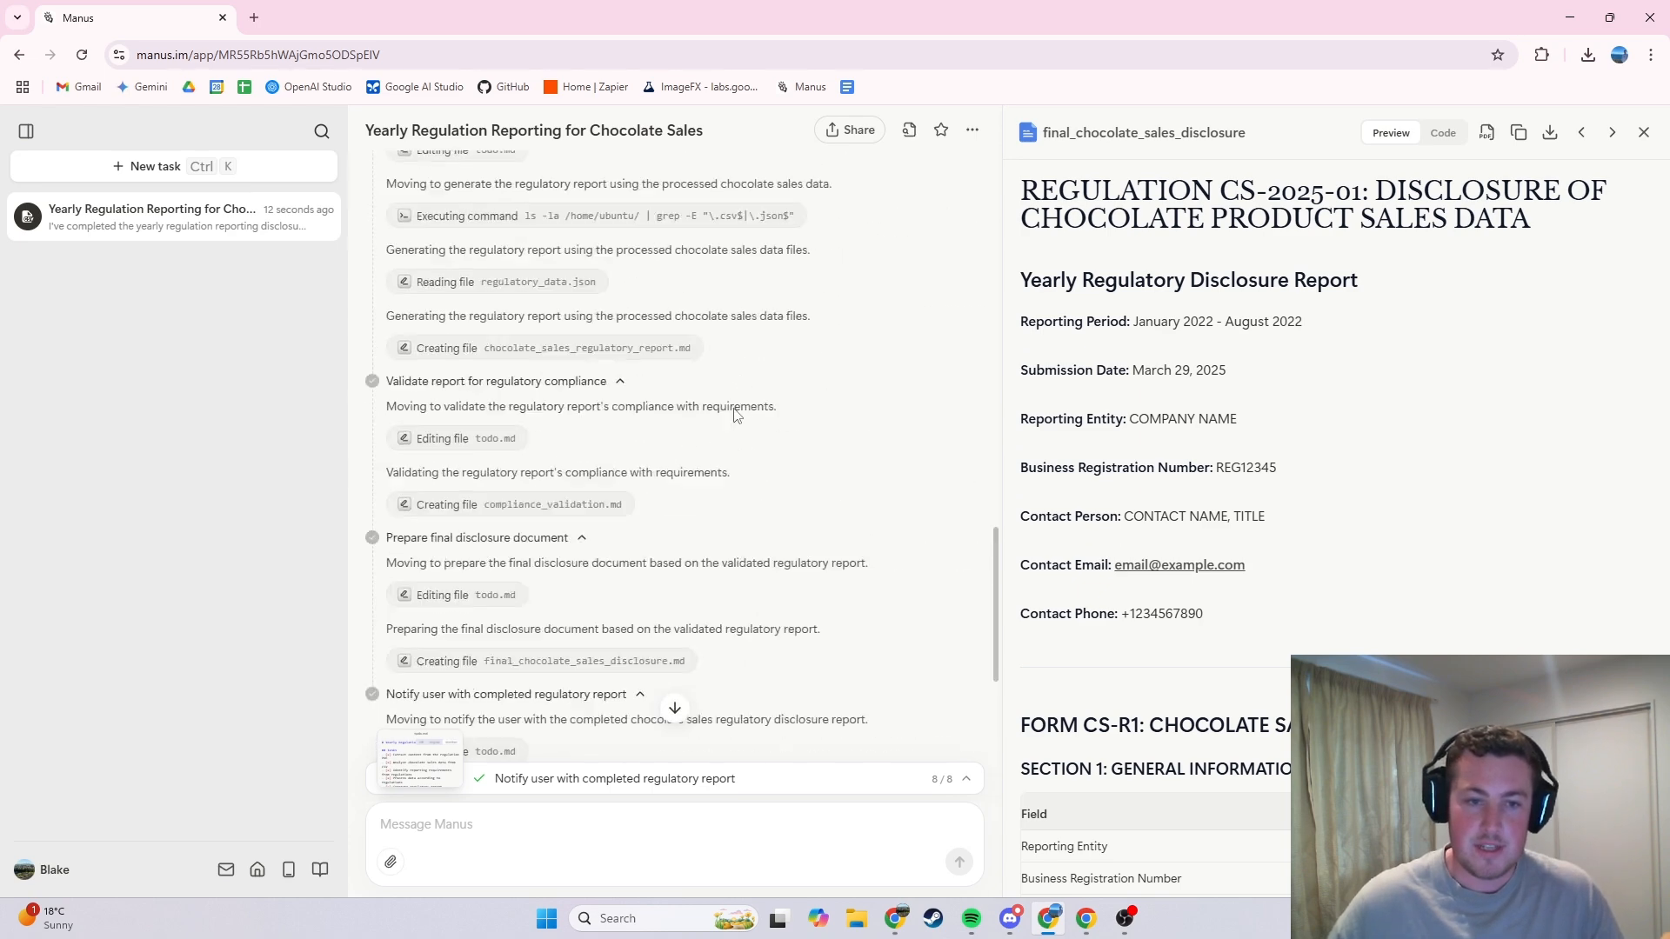
{"action": "scroll", "scroll_direction": "up", "scroll_amount": 3}
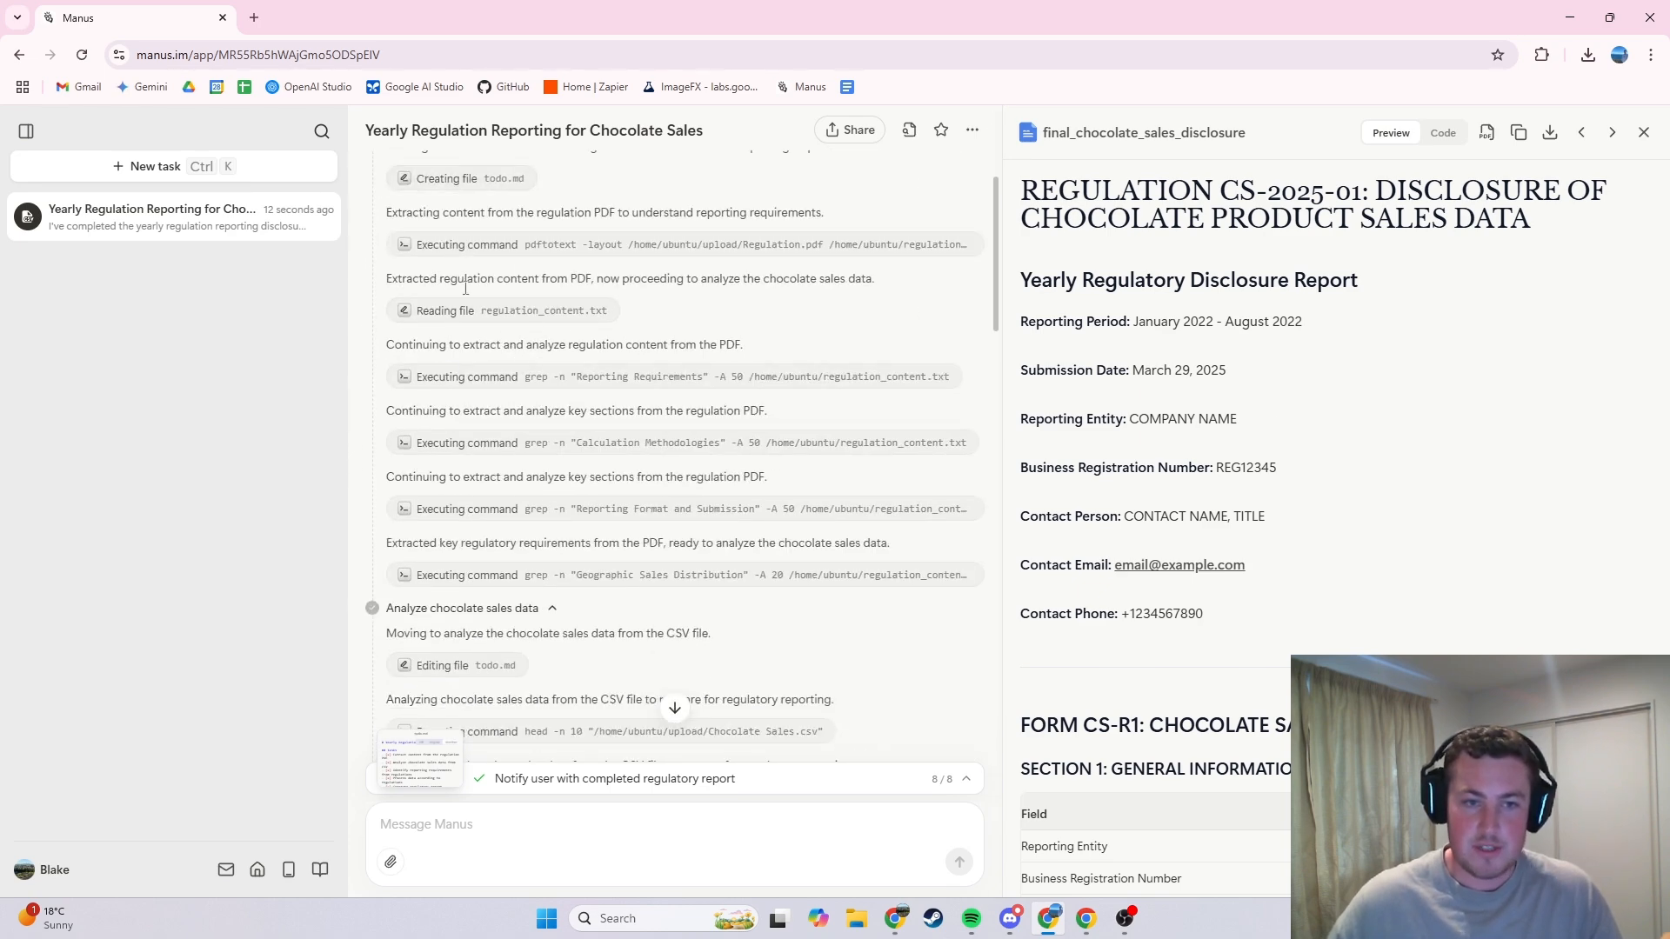
{"action": "scroll", "scroll_direction": "down", "scroll_amount": 3}
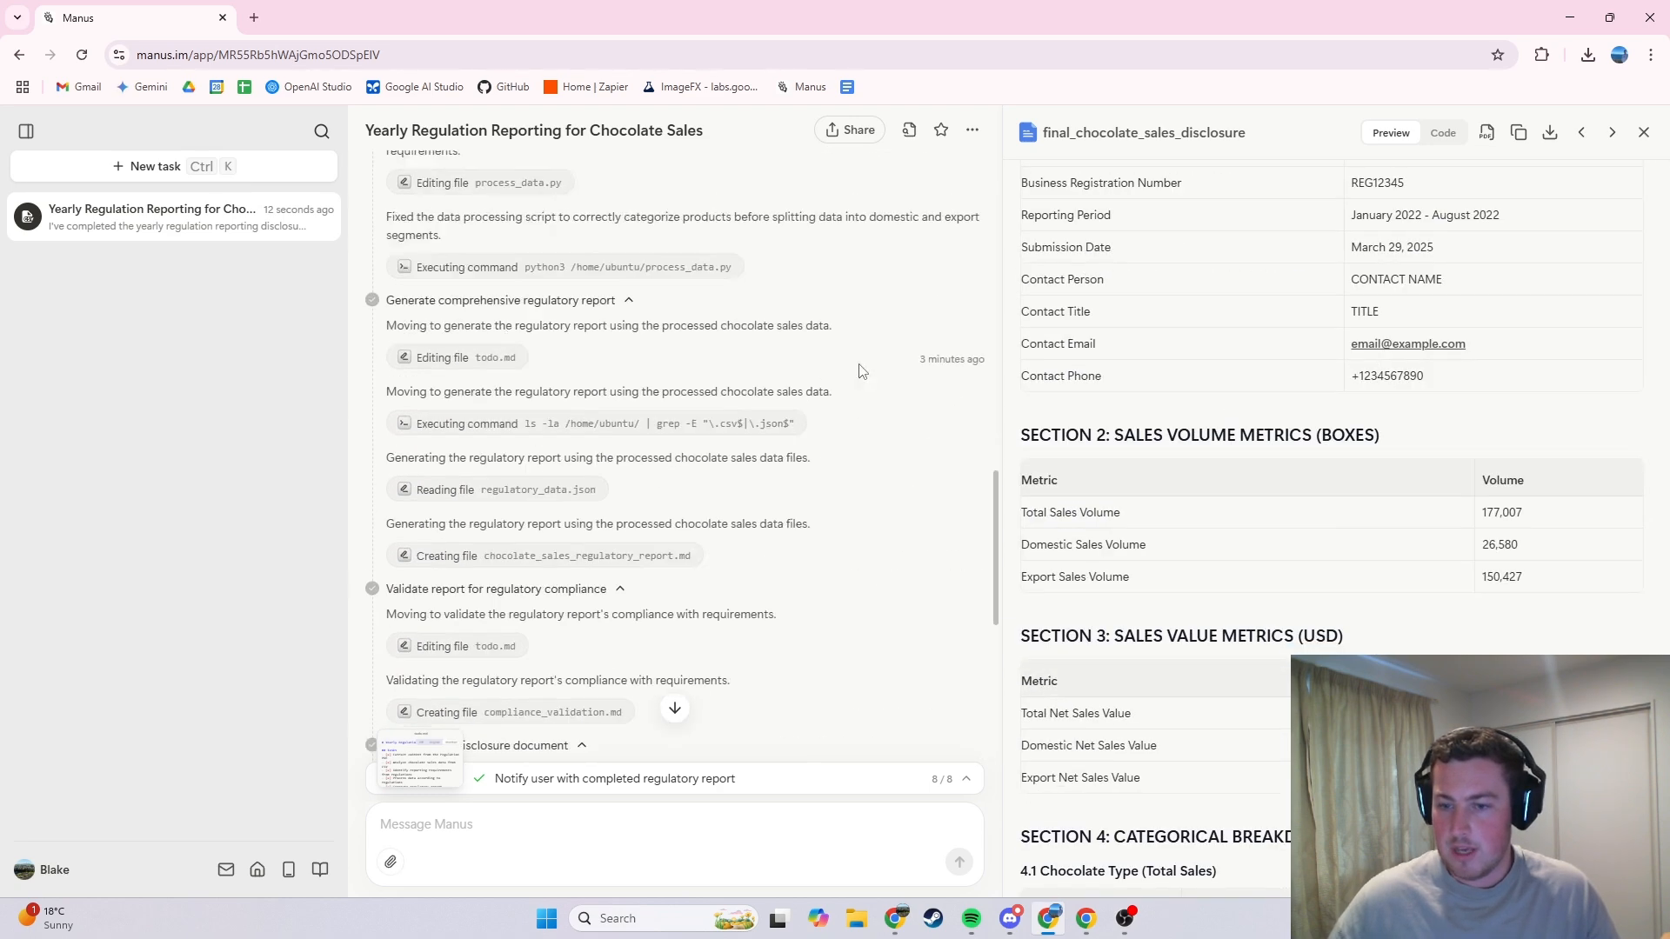
{"action": "scroll", "scroll_direction": "down", "scroll_amount": 3}
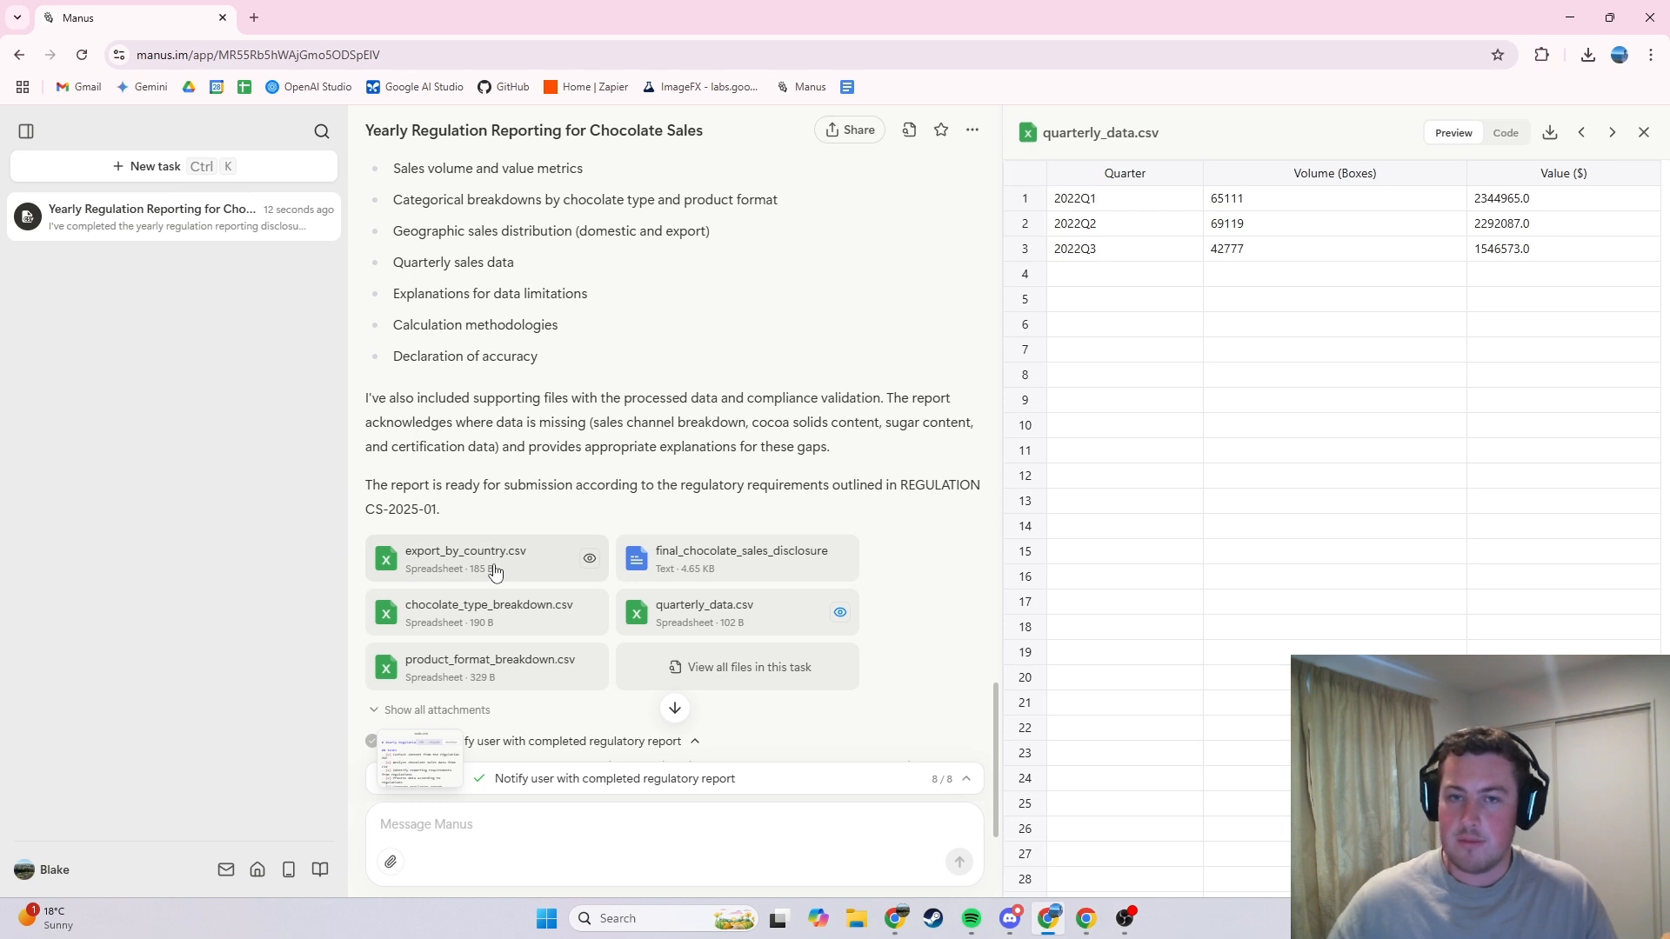
Preview export_by_country.csv, then collapse and restore the task list sidebar.
{"action": "left_click", "coordinate": [589, 559]}
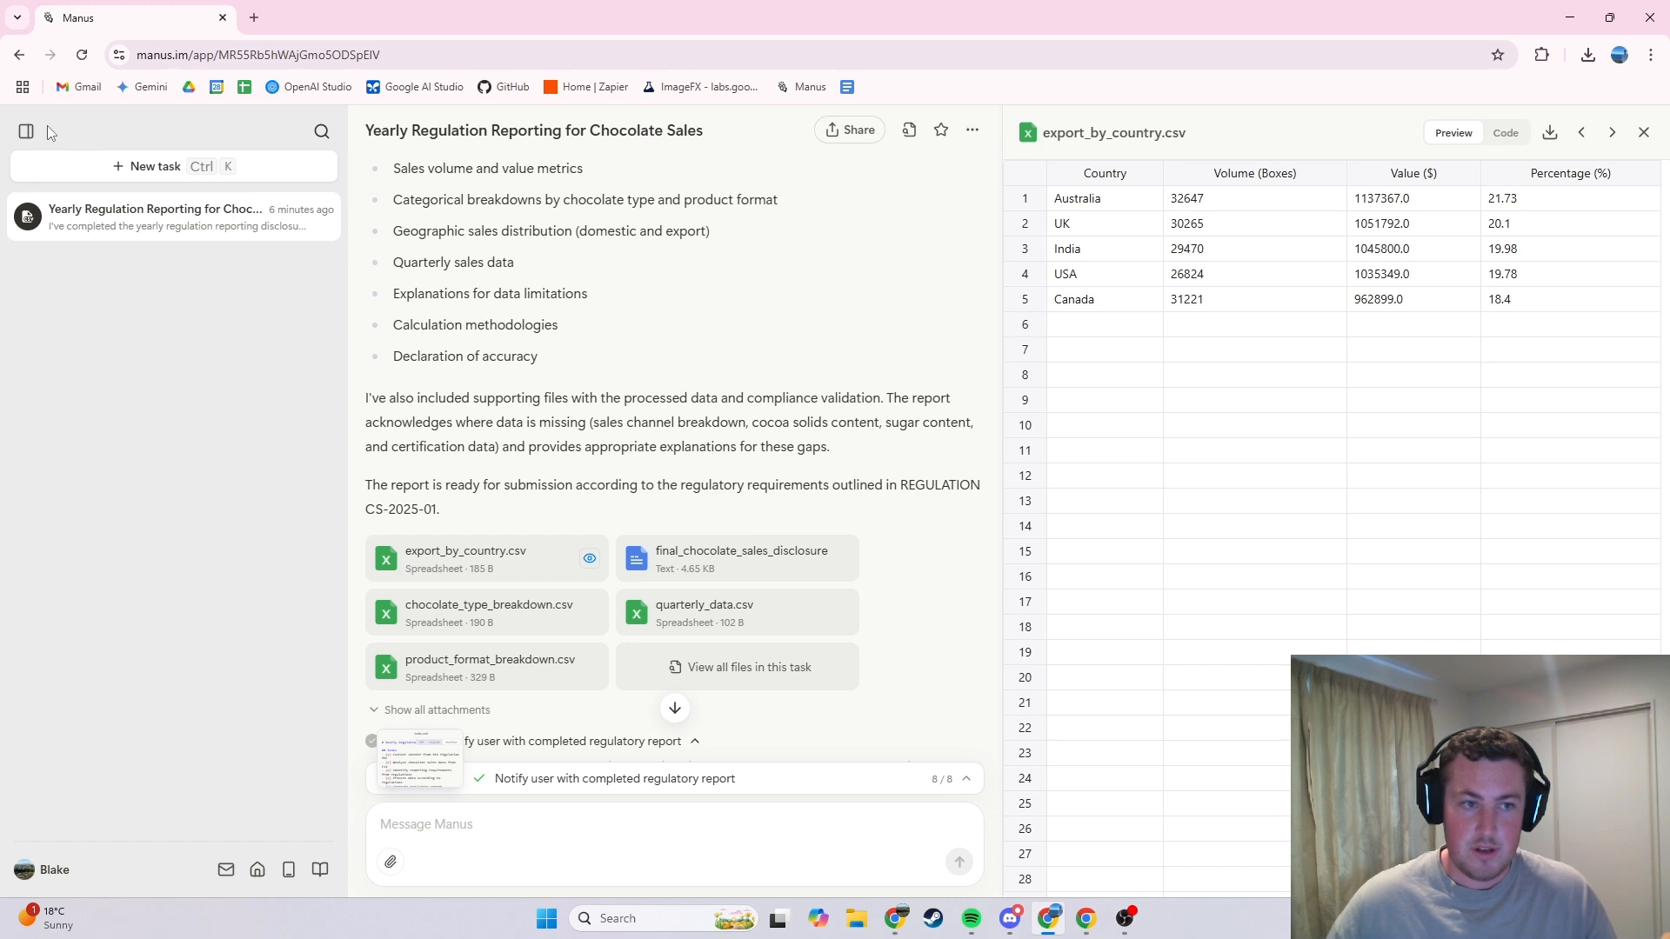
{"action": "left_click", "coordinate": [24, 131]}
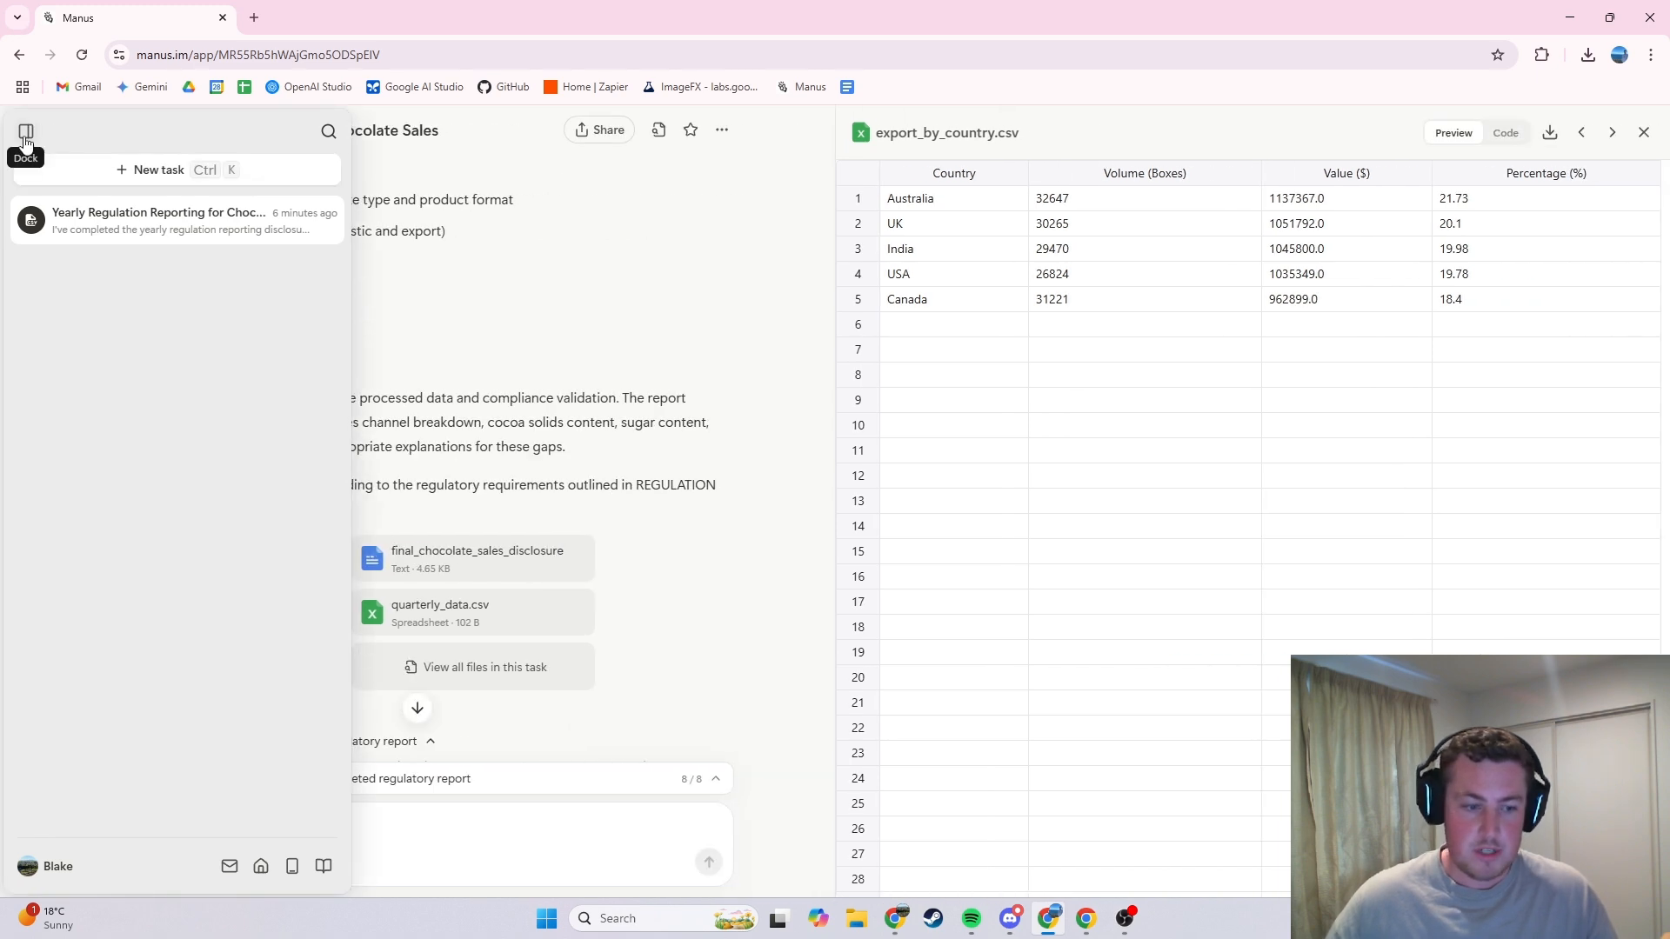
{"action": "left_click", "coordinate": [25, 131]}
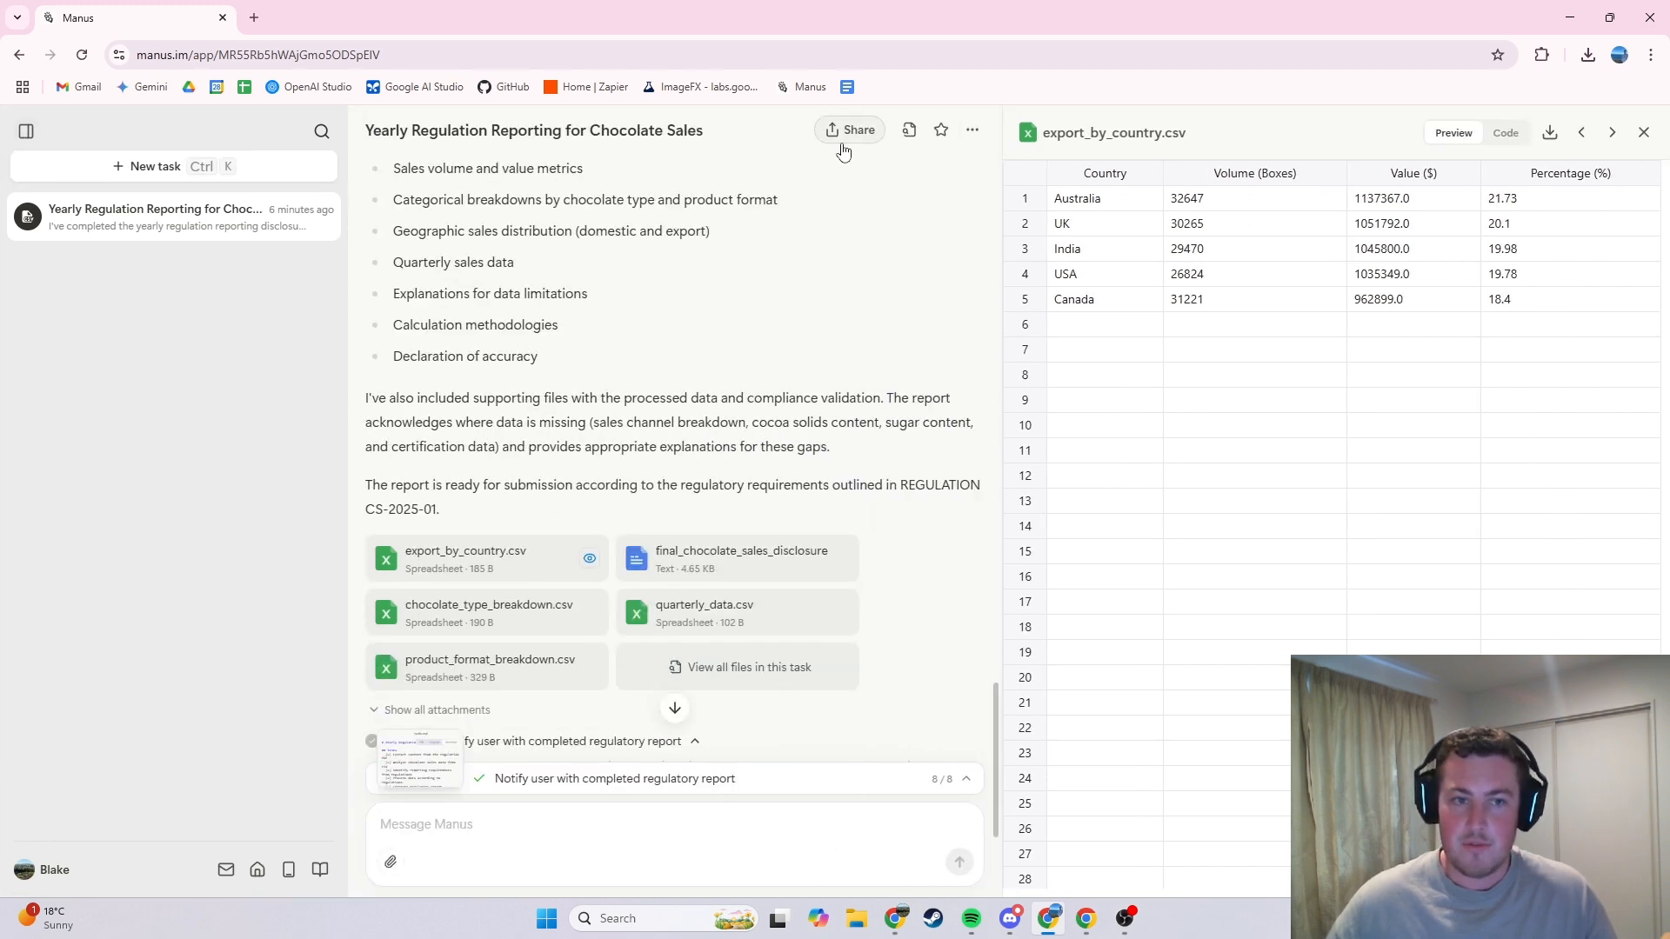